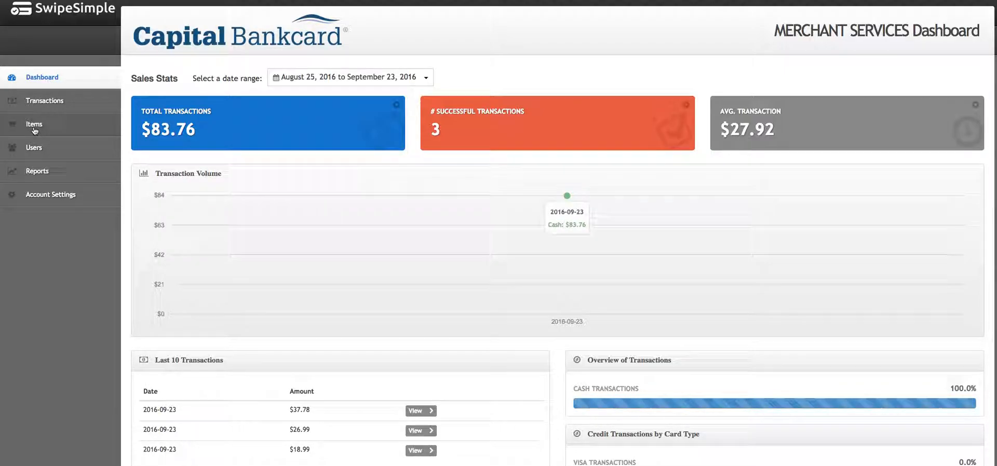
Go to the Items list and start a blank new-item form
{"action": "left_click", "coordinate": [34, 124]}
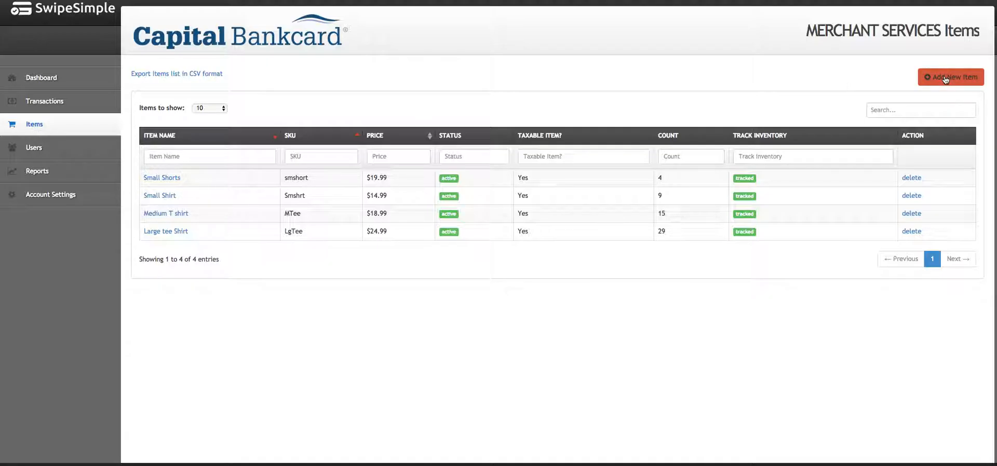
{"action": "left_click", "coordinate": [950, 77]}
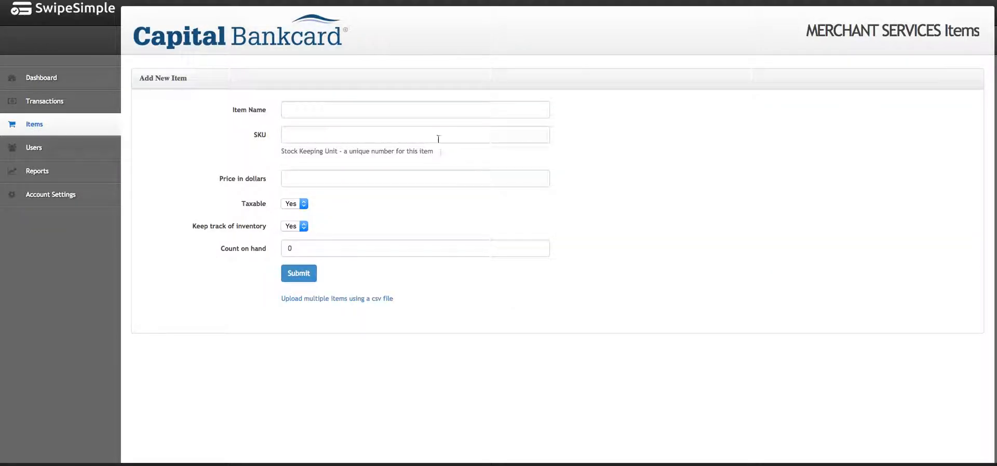
Enter name Medium Shorts, SKU MShorts, price $24.99, count 12, and submit the item
{"action": "left_click", "coordinate": [414, 109]}
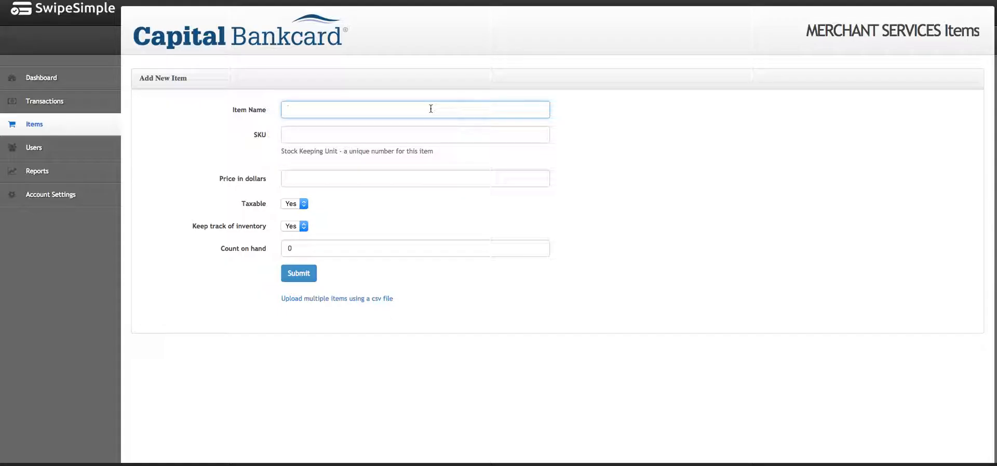
{"action": "type", "text": "Medium Shorts"}
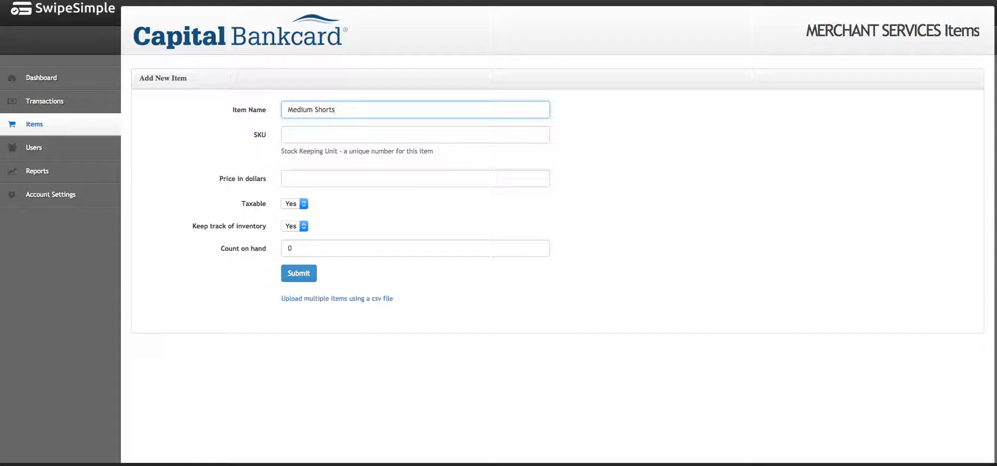
{"action": "left_click", "coordinate": [414, 134]}
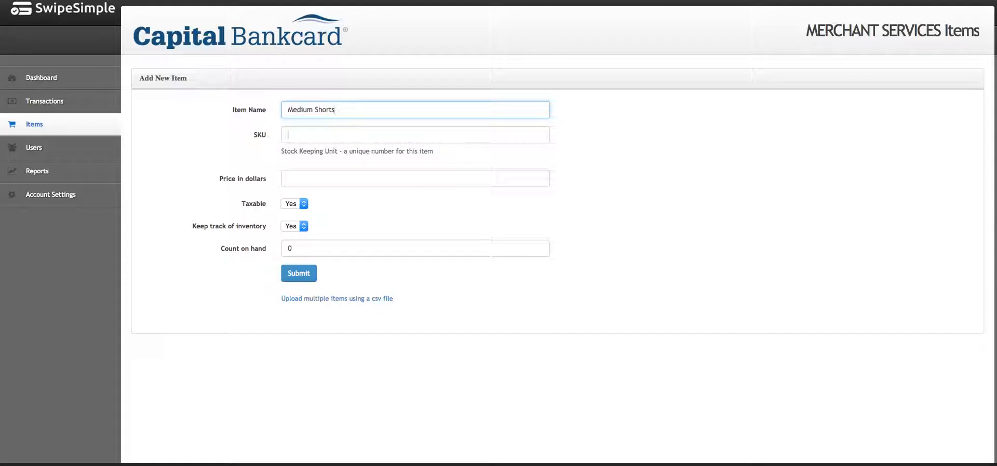
{"action": "type", "text": "24.99"}
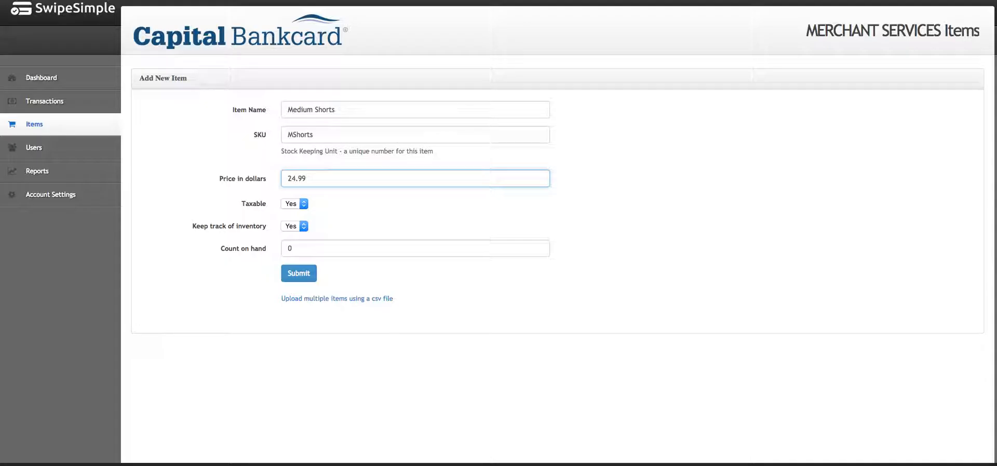
{"action": "left_click", "coordinate": [415, 248]}
{"action": "type", "text": "12"}
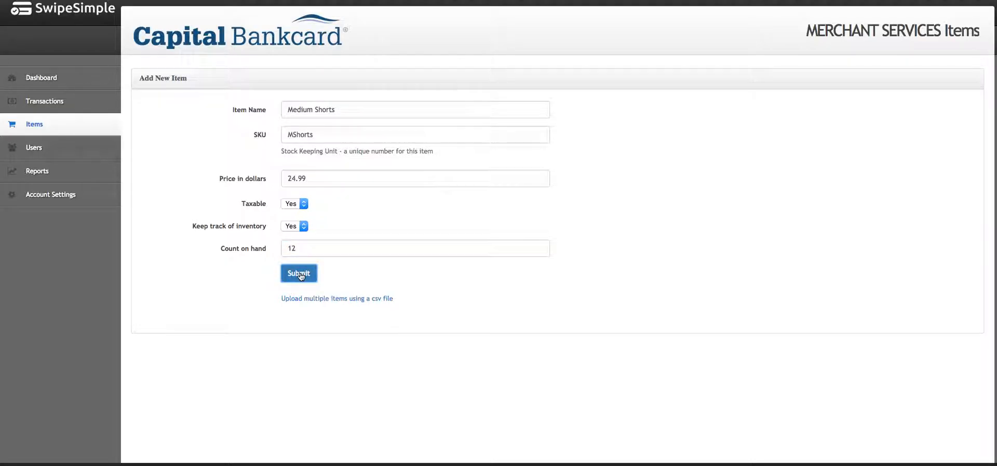
{"action": "left_click", "coordinate": [298, 273]}
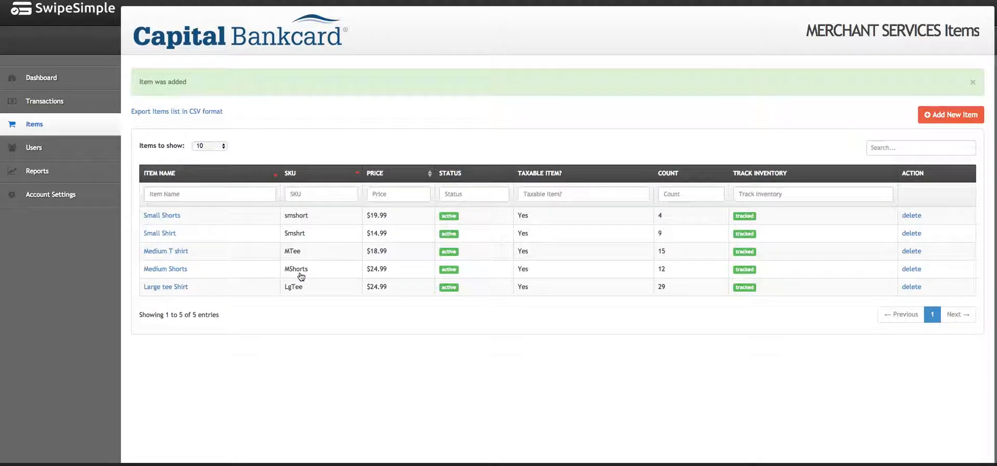